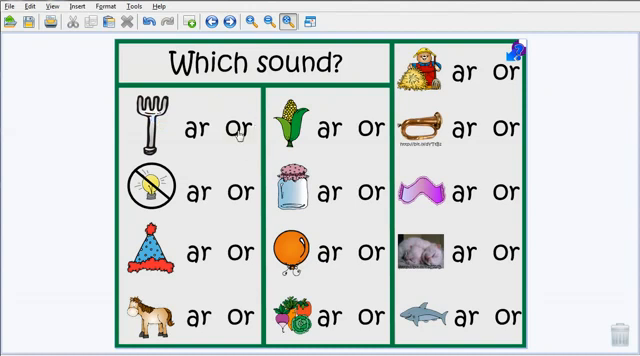
Double-click the page to show borders around all pictures and ar/or word boxes
{"action": "double_click", "coordinate": [238, 130]}
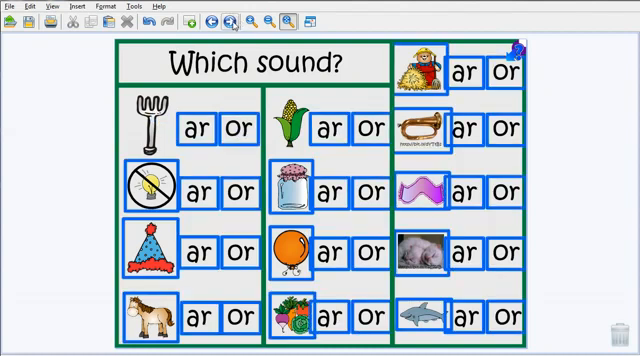
Give the fork picture a Play Sound click action using the 'fork' recording
{"action": "right_click", "coordinate": [150, 110]}
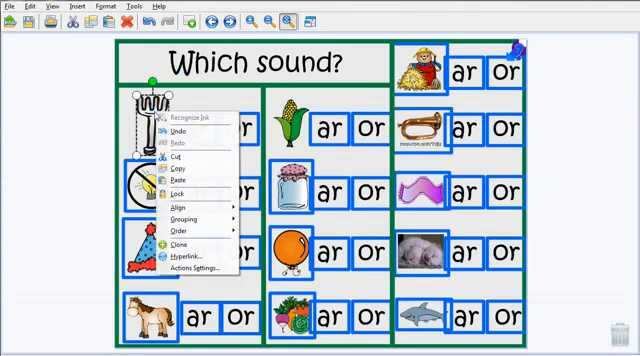
{"action": "left_click", "coordinate": [182, 231]}
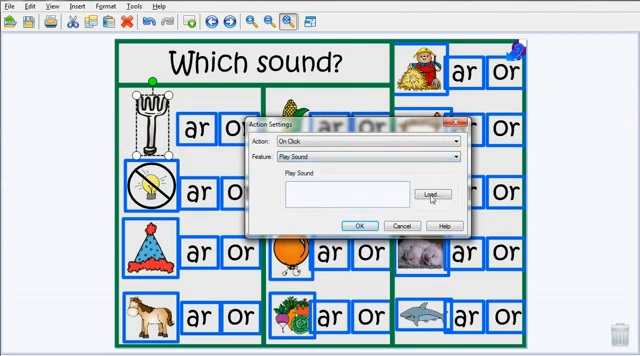
{"action": "left_click", "coordinate": [434, 194]}
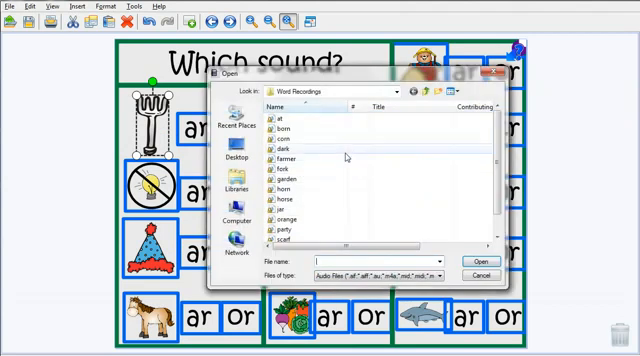
{"action": "left_click", "coordinate": [283, 171]}
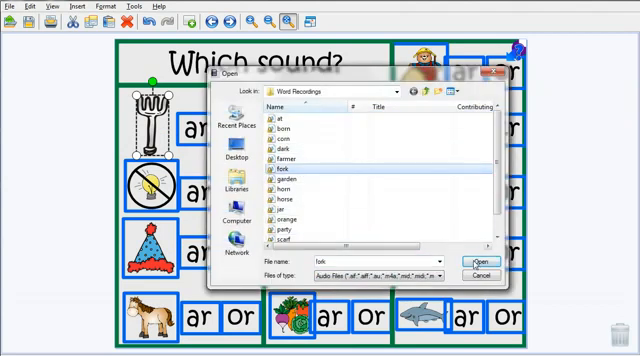
{"action": "left_click", "coordinate": [468, 262]}
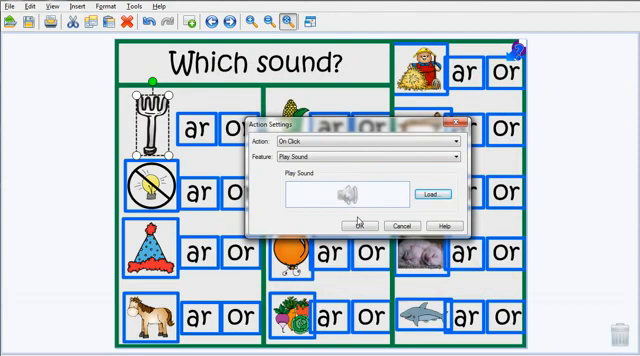
{"action": "left_click", "coordinate": [365, 224]}
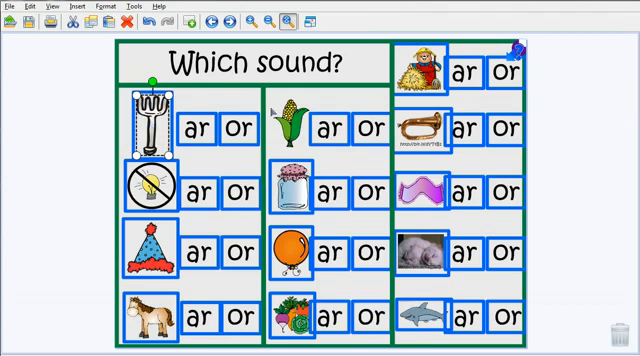
Set the corn picture's click action to Play Sound and begin loading its recording
{"action": "right_click", "coordinate": [307, 120]}
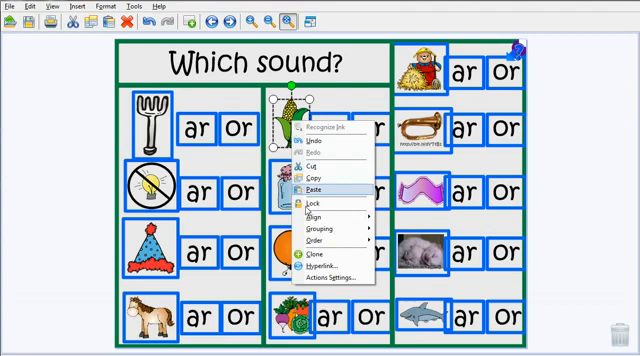
{"action": "left_click", "coordinate": [331, 280]}
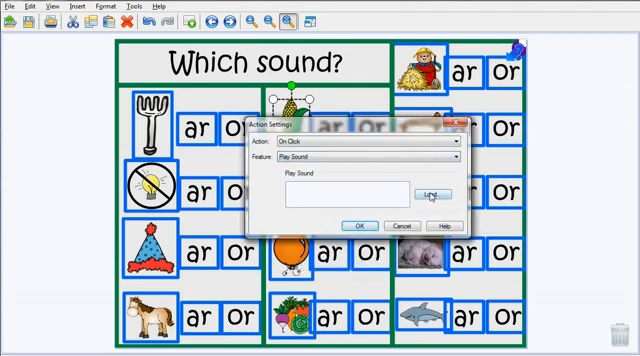
{"action": "left_click", "coordinate": [432, 193]}
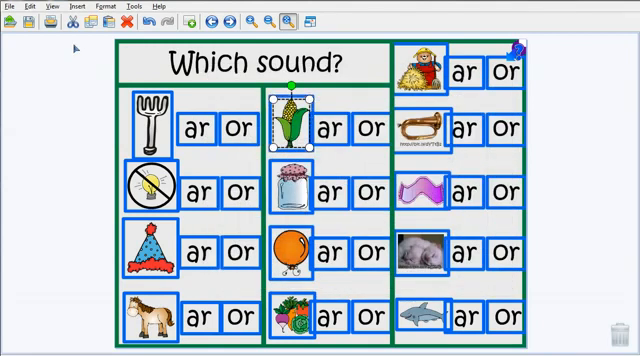
Select all worksheet objects with Ctrl+A and choose an option from the Format menu
{"action": "key", "text": "ctrl+a"}
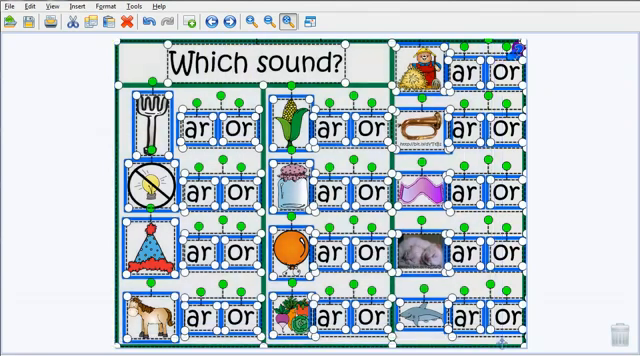
{"action": "left_click", "coordinate": [99, 4]}
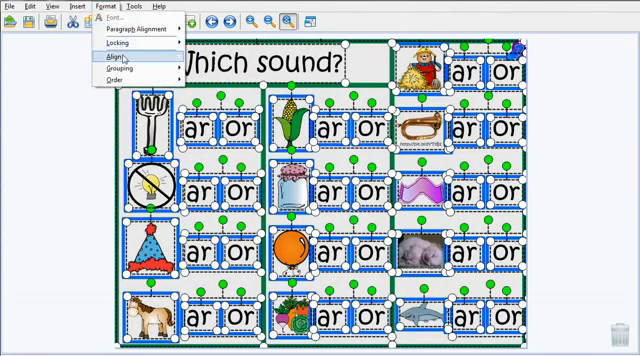
{"action": "left_click", "coordinate": [110, 66]}
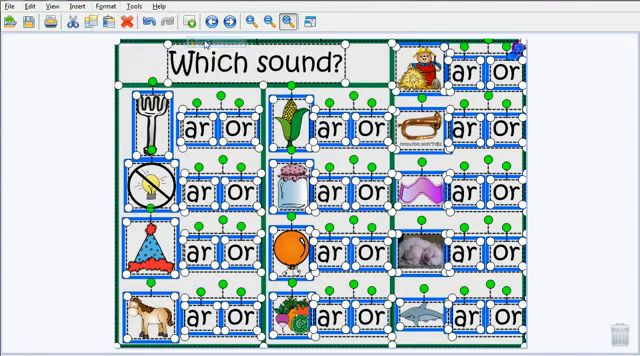